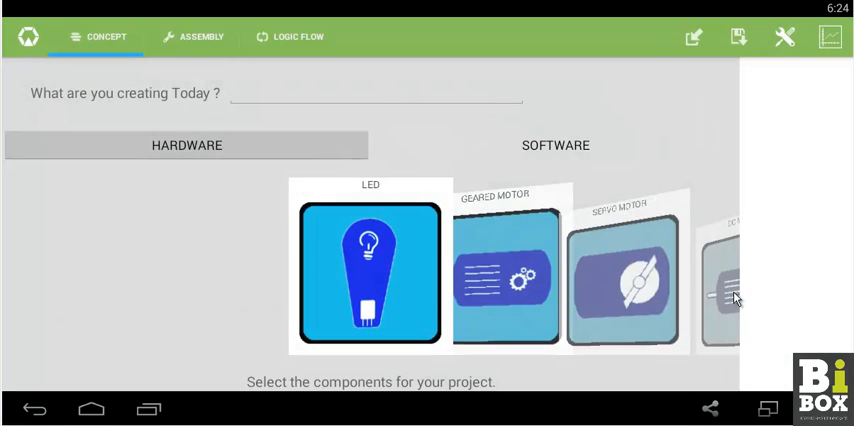
mouse_move(208, 231)
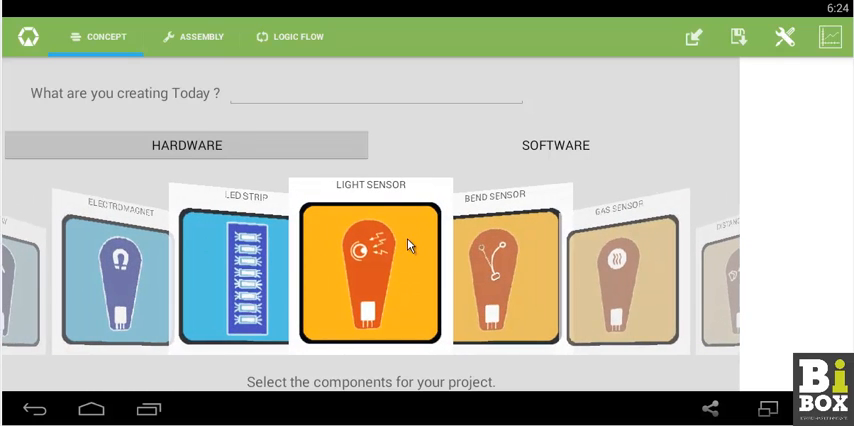
- Add the Light Sensor from the Hardware component carousel to the project
left_click(370, 270)
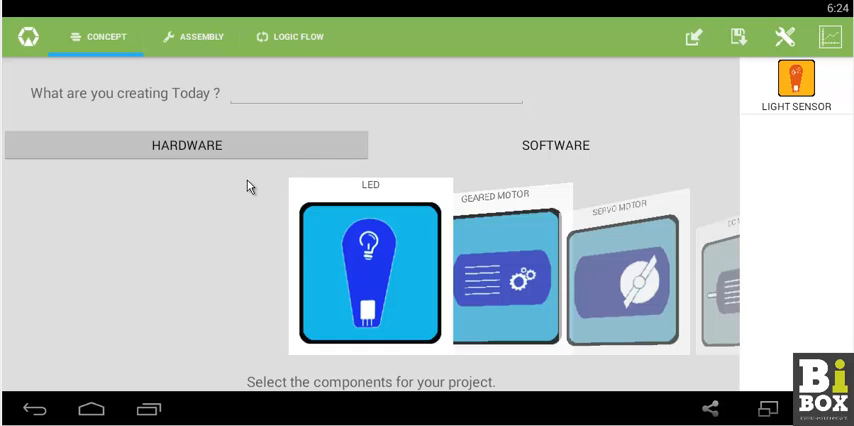
mouse_move(212, 242)
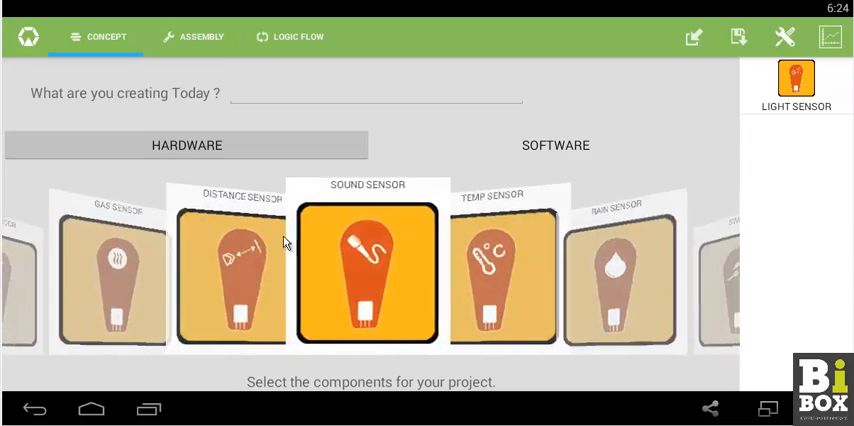
scroll("right", 3)
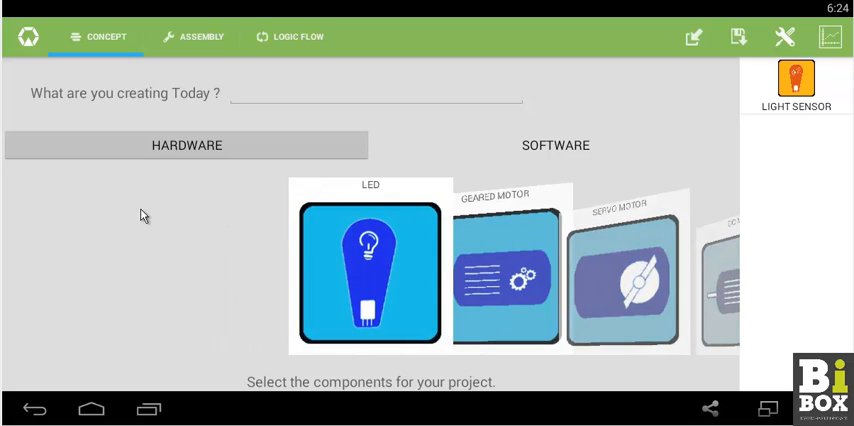
- Switch to the Assembly view showing the board and the light sensor component
left_click(201, 37)
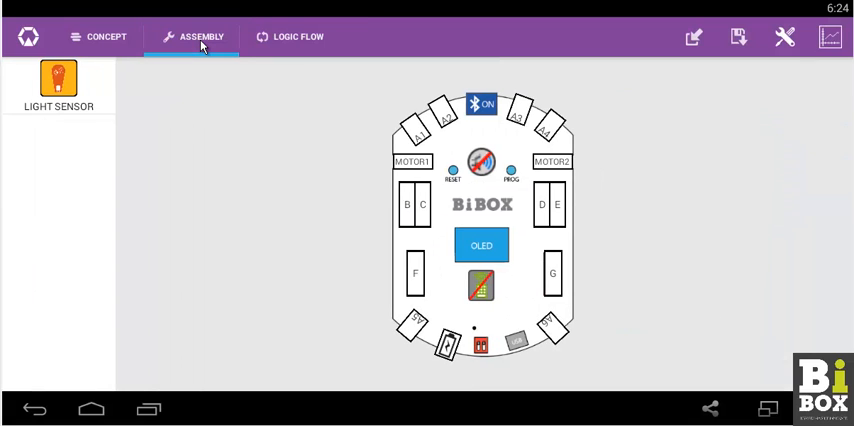
mouse_move(469, 196)
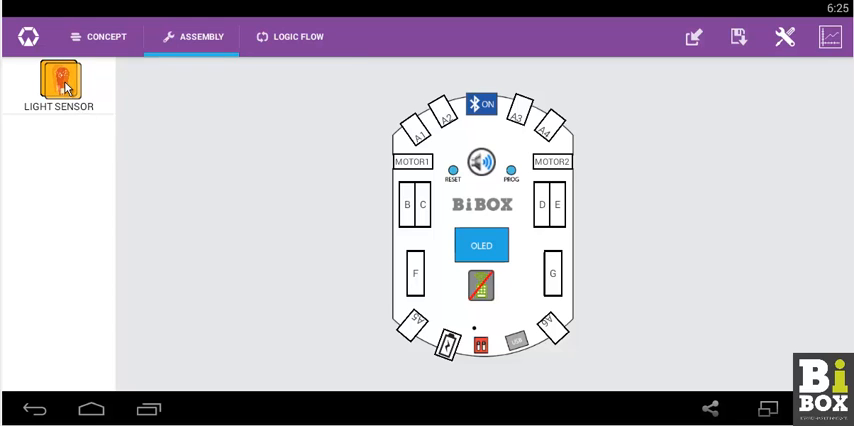
- Drag the Light Sensor icon onto the board's A1 port
left_click_drag(58, 82, 408, 130)
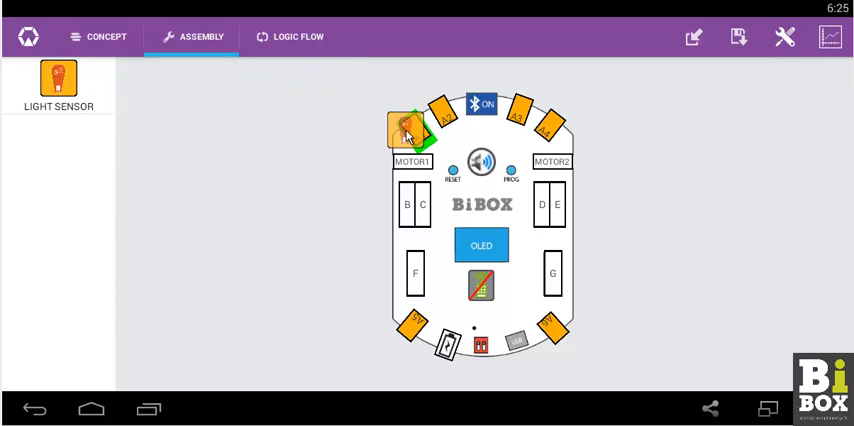
left_click_drag(410, 128, 325, 117)
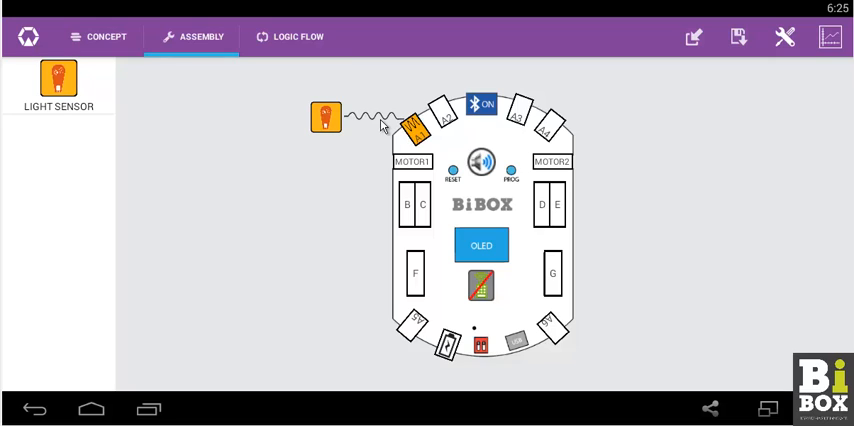
mouse_move(334, 127)
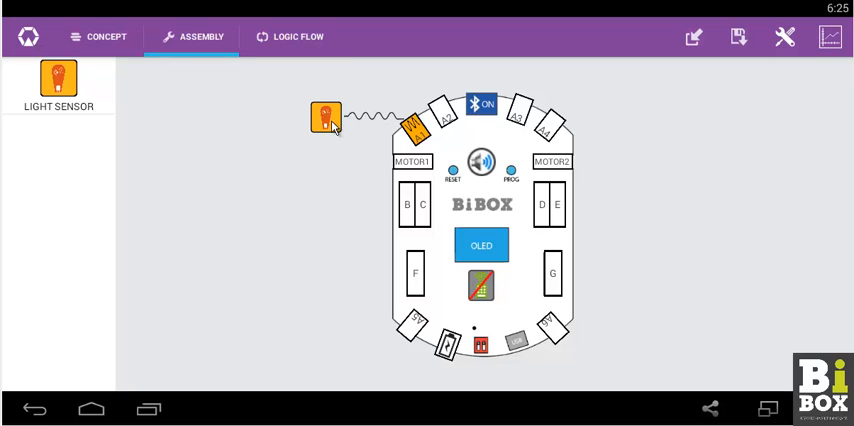
mouse_move(263, 115)
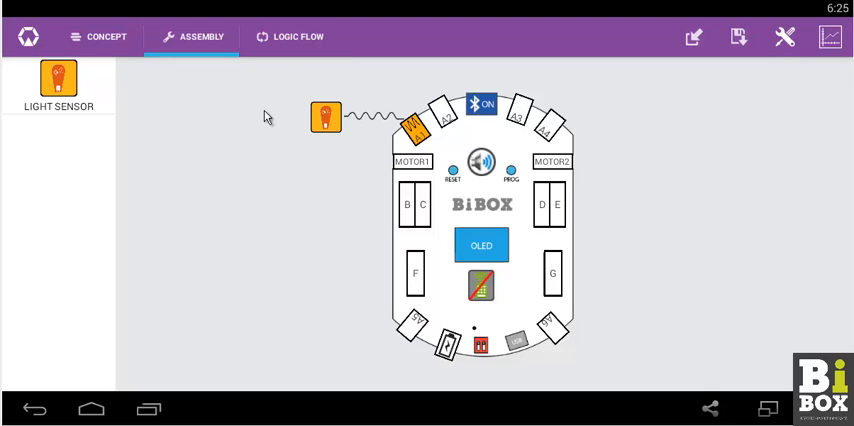
mouse_move(286, 62)
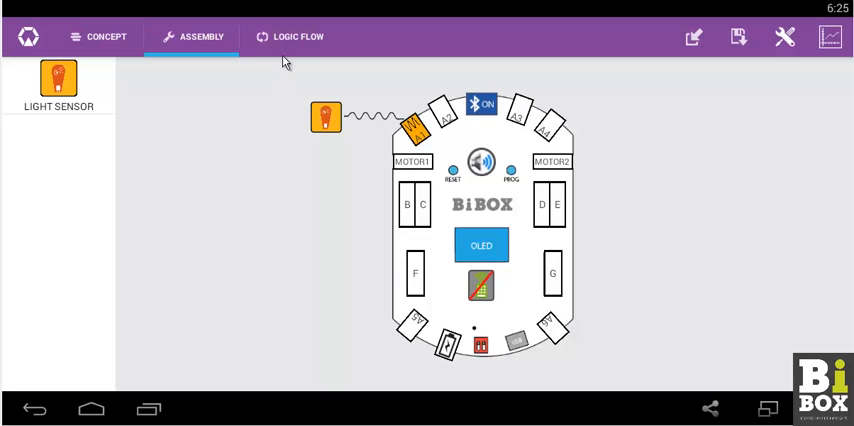
- Switch to the Logic Flow canvas with the Start block and an empty first slot
left_click(297, 37)
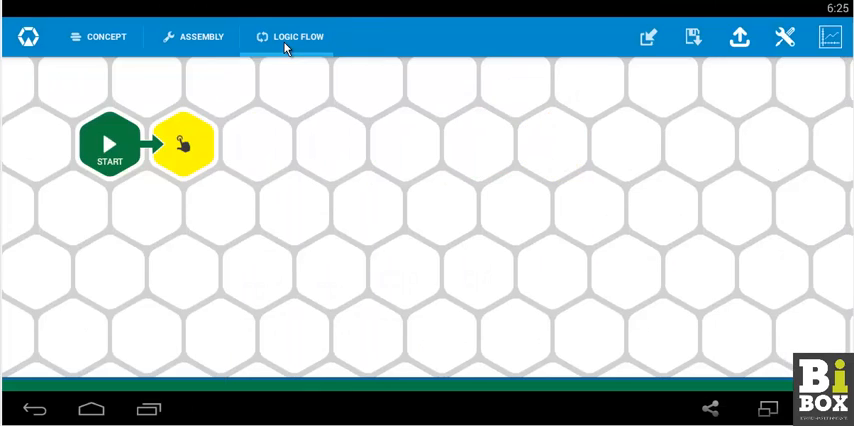
mouse_move(296, 206)
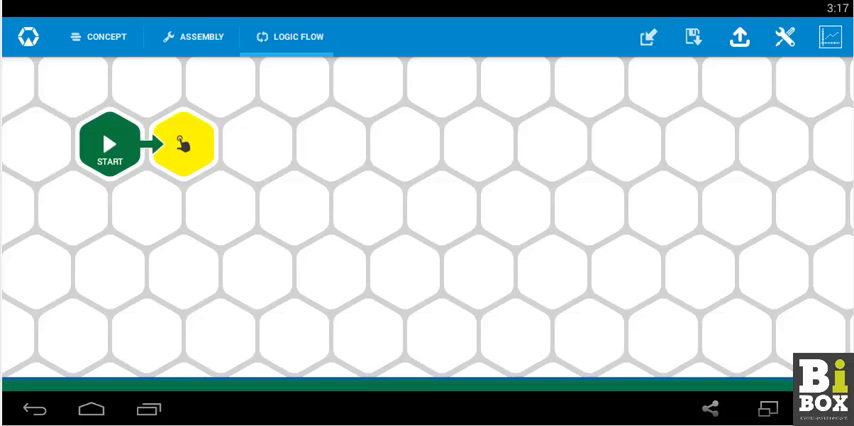
mouse_move(256, 232)
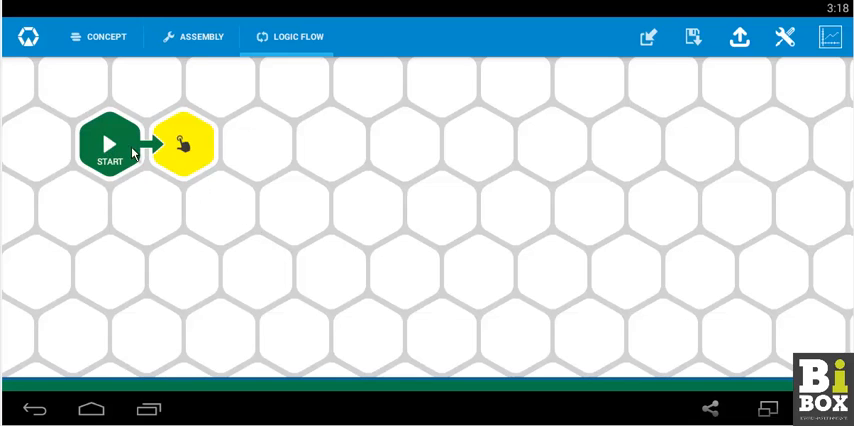
left_click(182, 143)
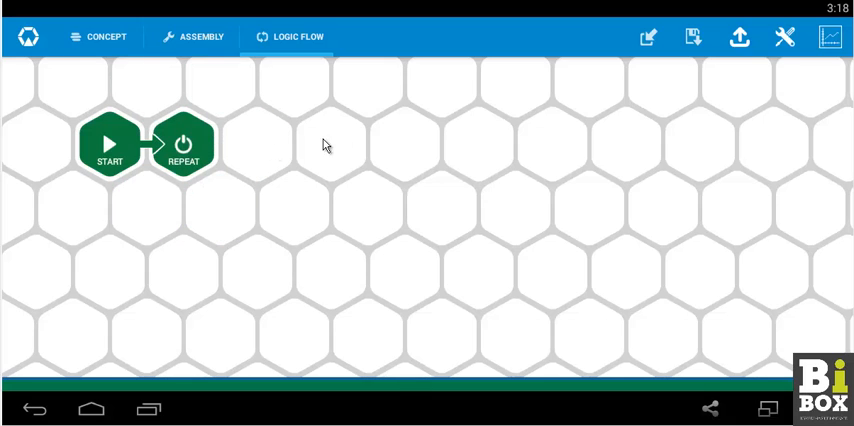
mouse_move(739, 37)
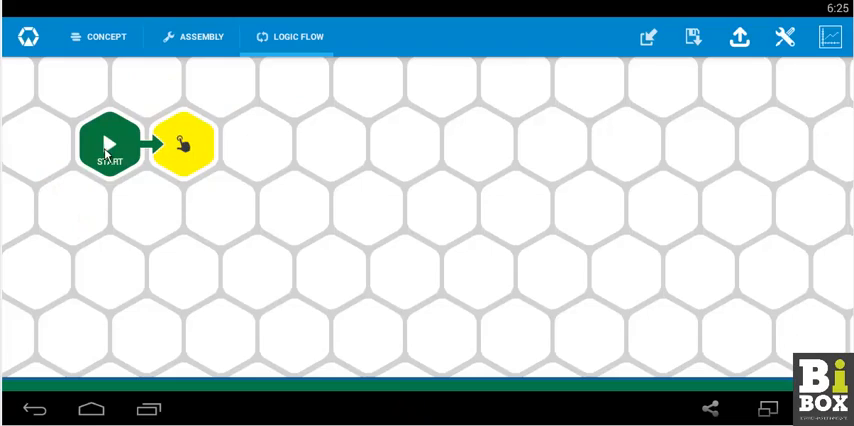
- Insert an If block after Start and open its A1 < condition panel
left_click(180, 143)
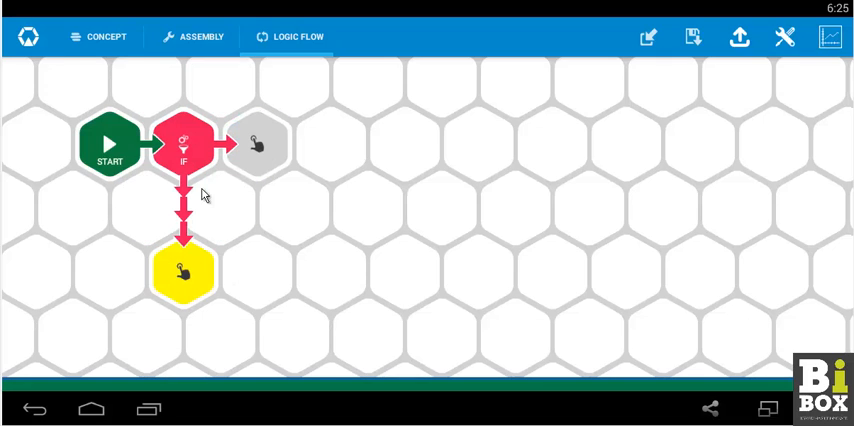
left_click(184, 145)
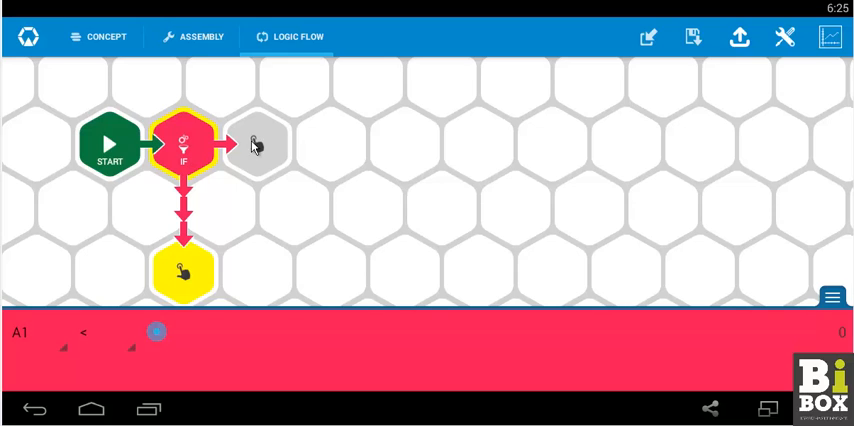
mouse_move(202, 280)
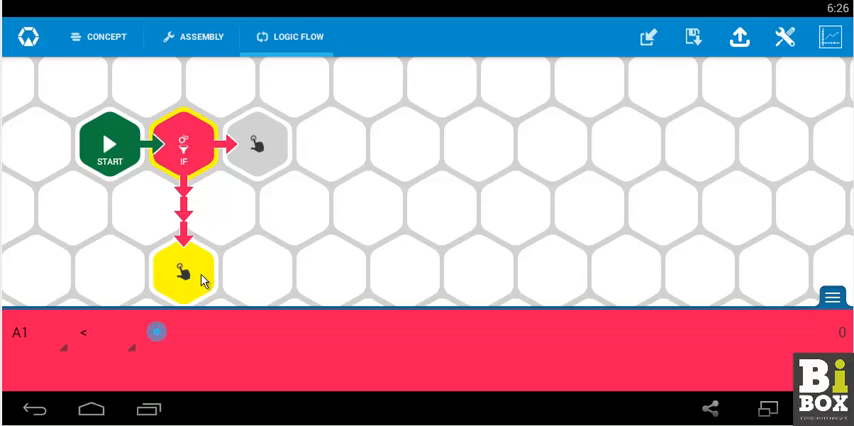
mouse_move(204, 273)
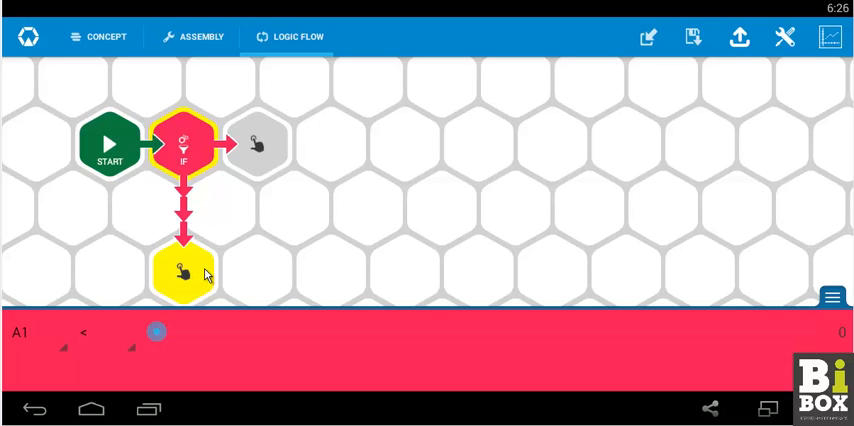
mouse_move(201, 256)
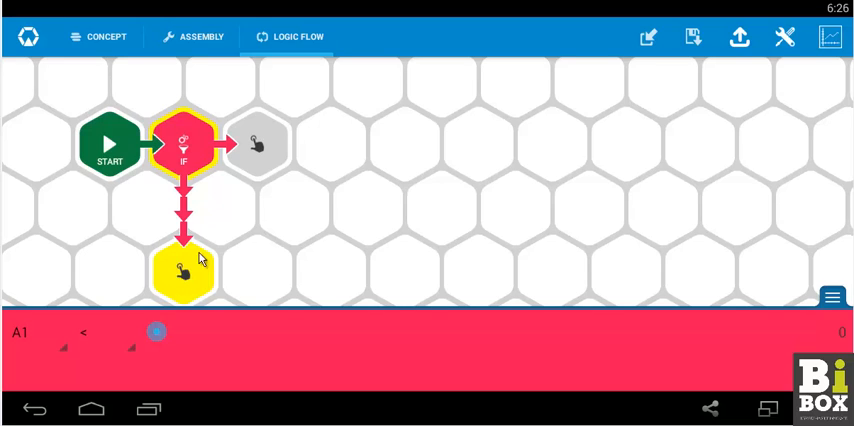
mouse_move(110, 320)
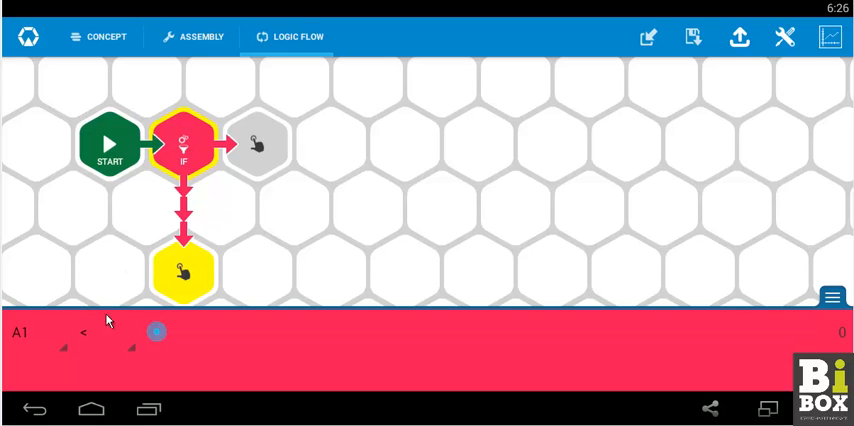
mouse_move(58, 343)
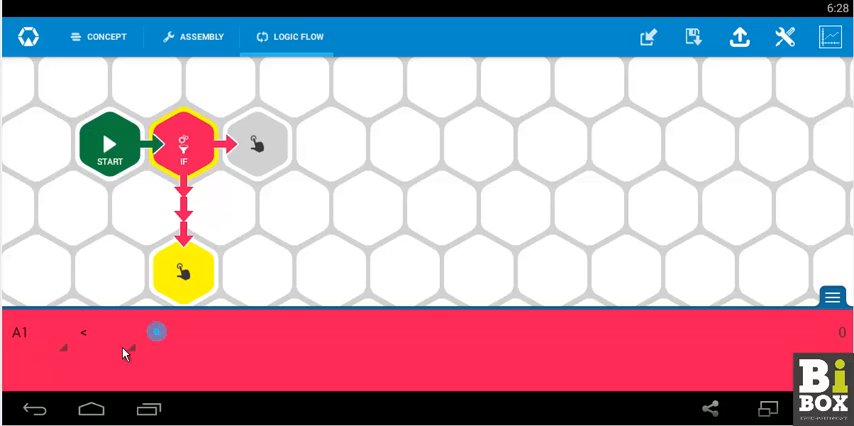
- Slide the If condition's A1 threshold up to 266
left_click_drag(157, 331, 320, 331)
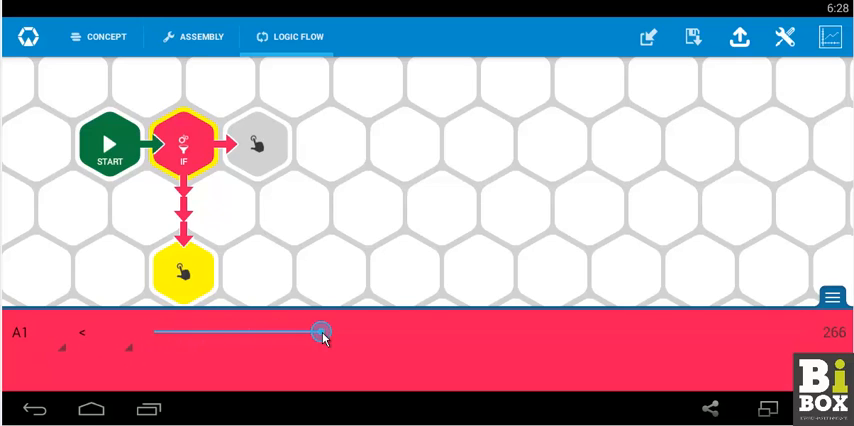
left_click_drag(321, 331, 312, 331)
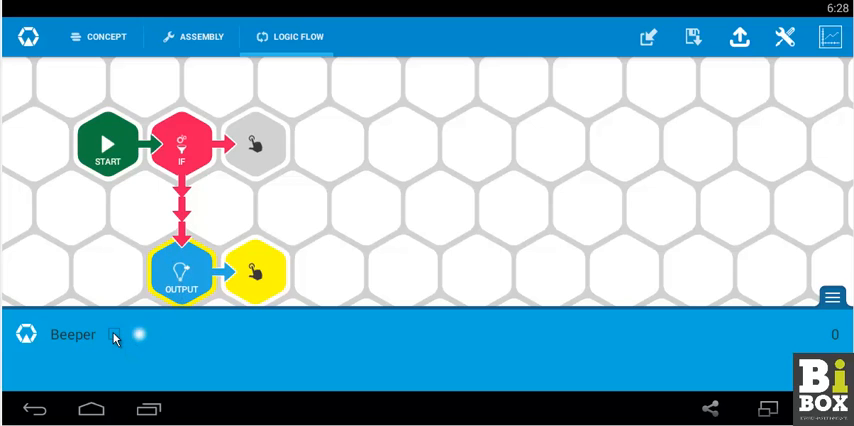
- Sweep the beeper Output block's slider repeatedly between 0 and 65535
left_click(116, 335)
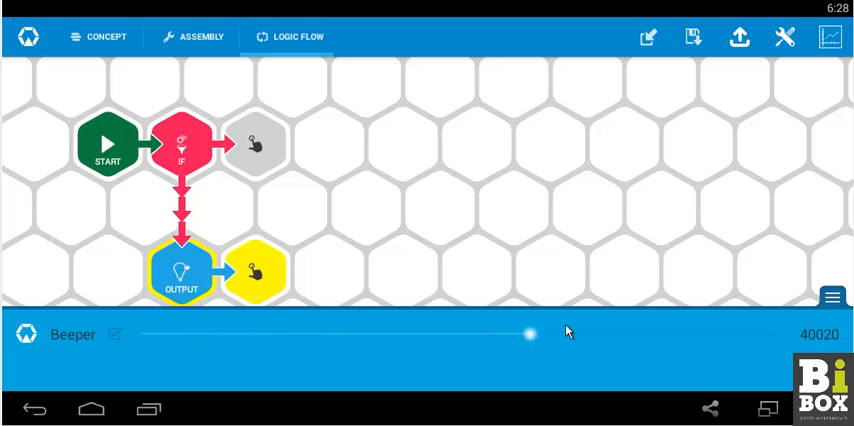
left_click_drag(530, 334, 207, 334)
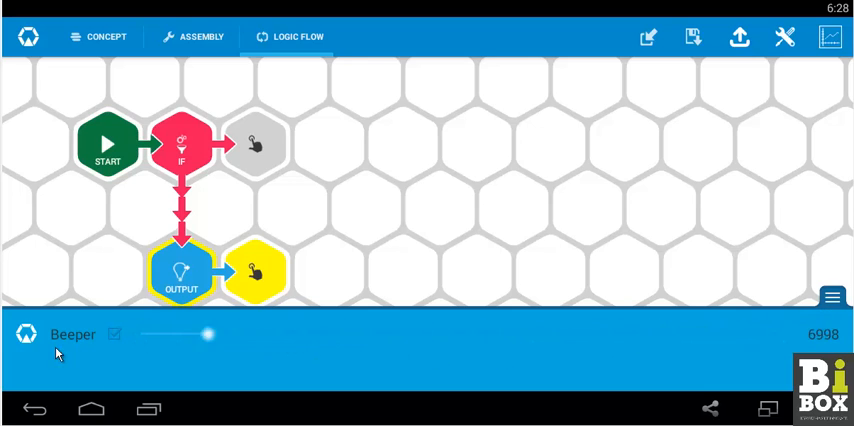
left_click_drag(207, 335, 780, 335)
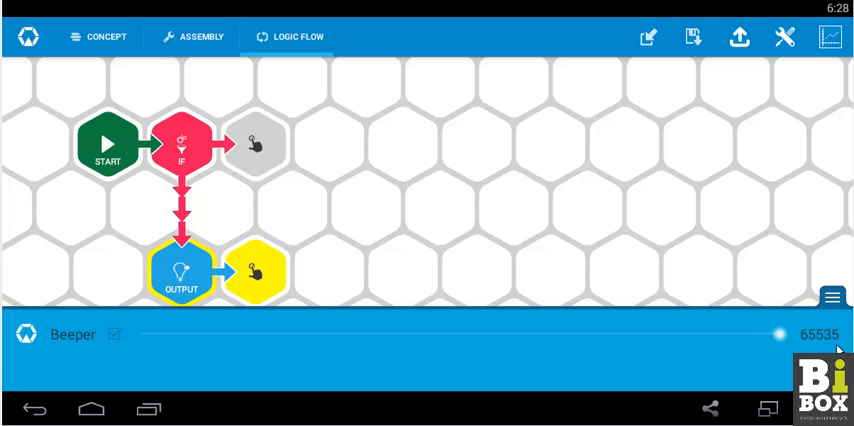
left_click_drag(779, 335, 139, 335)
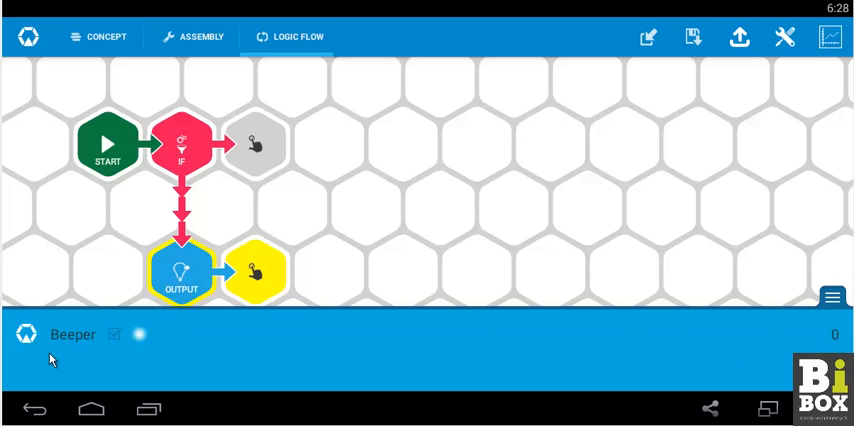
left_click_drag(140, 335, 780, 335)
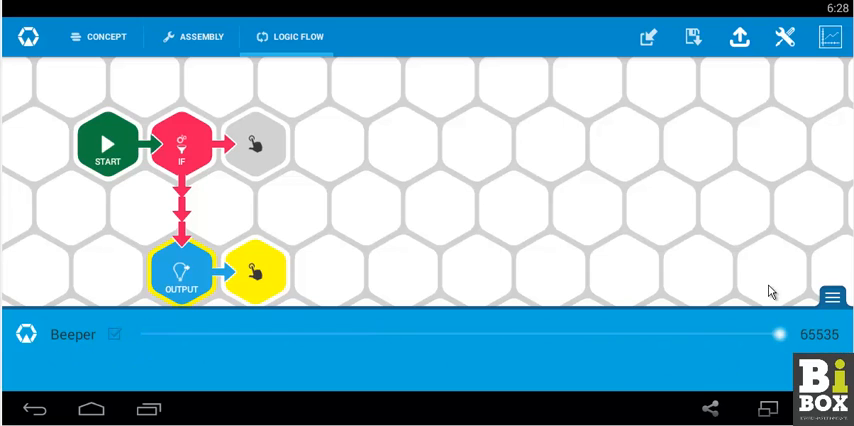
mouse_move(370, 248)
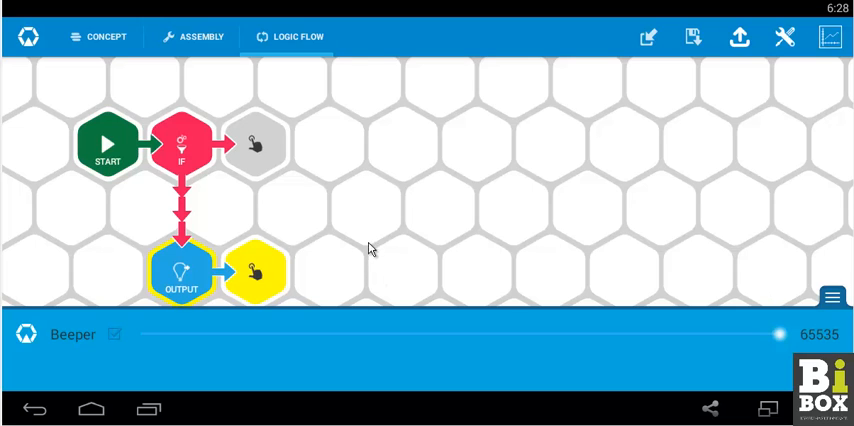
mouse_move(375, 242)
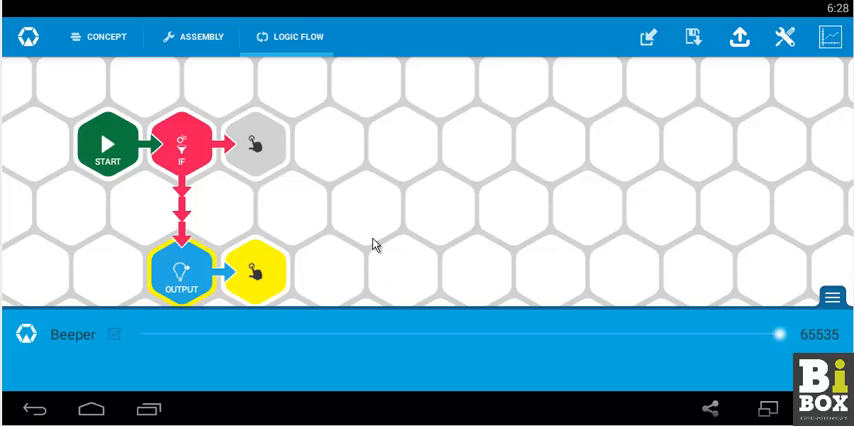
left_click_drag(779, 335, 531, 335)
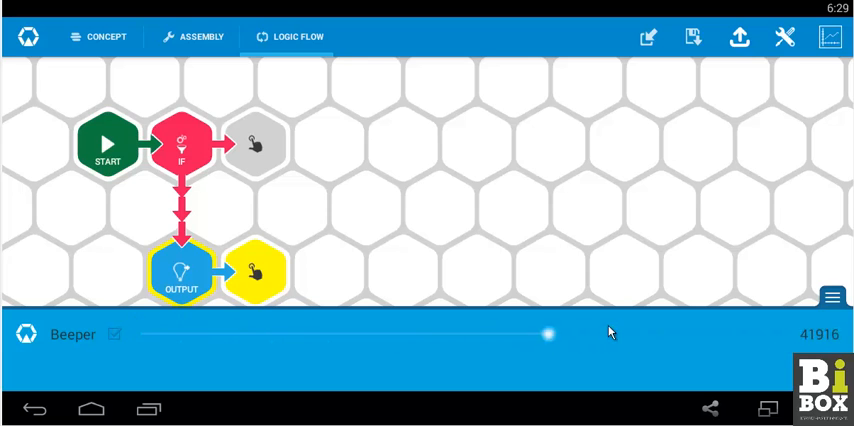
left_click_drag(547, 335, 138, 335)
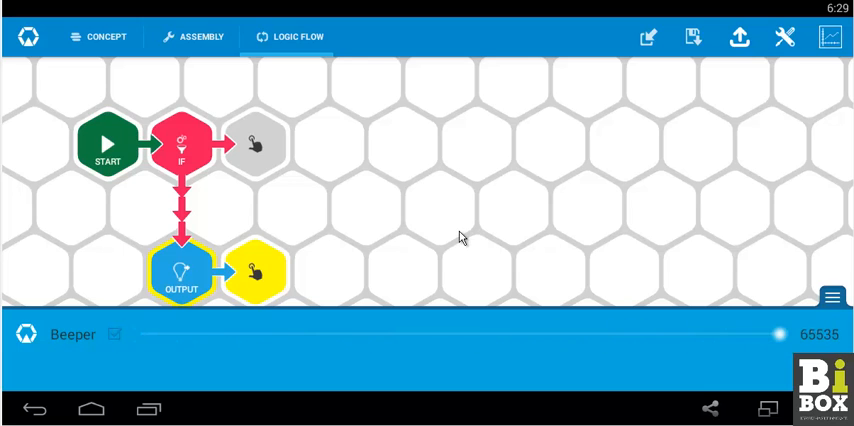
left_click_drag(779, 335, 527, 335)
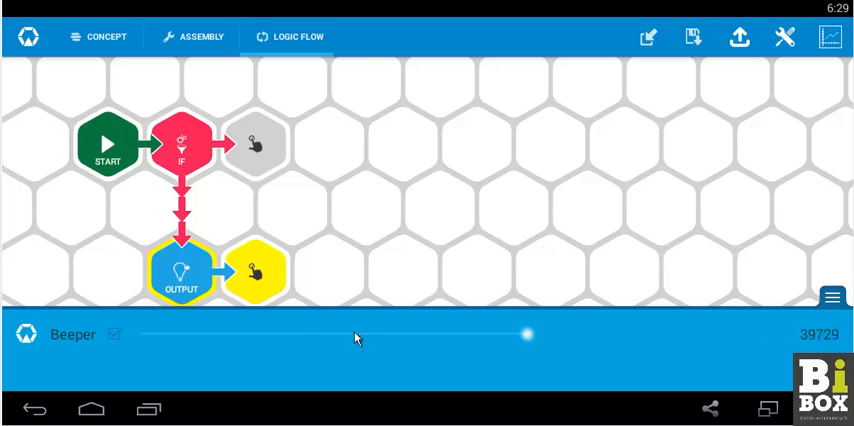
left_click_drag(528, 335, 145, 335)
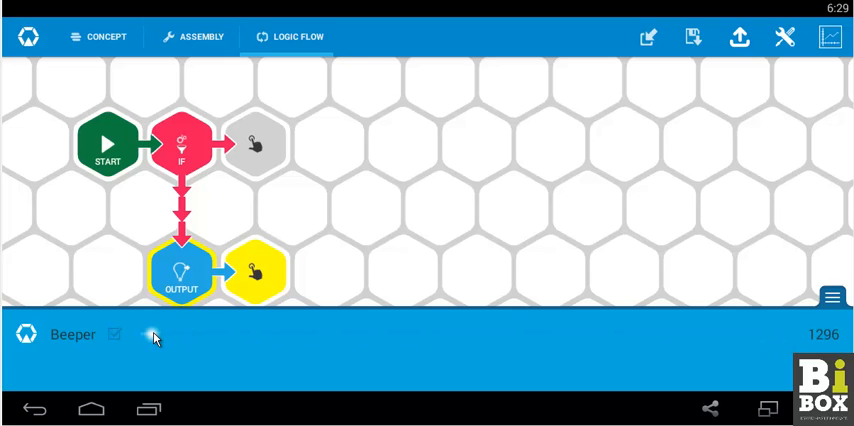
left_click_drag(150, 335, 625, 337)
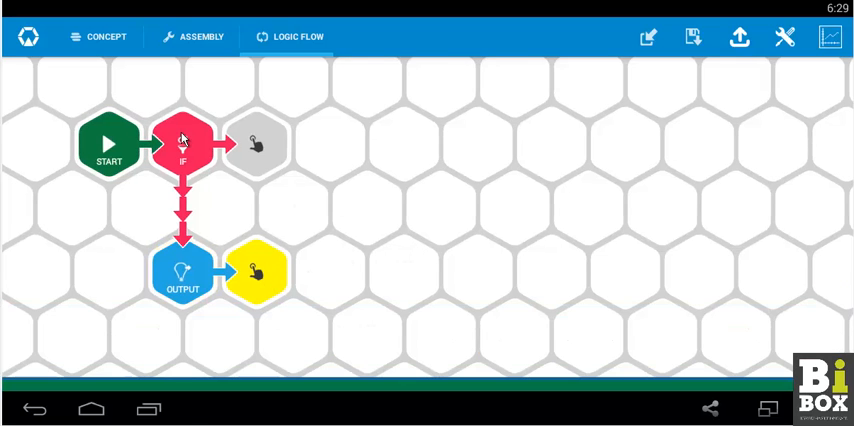
- Add the second If on A1 and set its threshold to 174
left_click(183, 143)
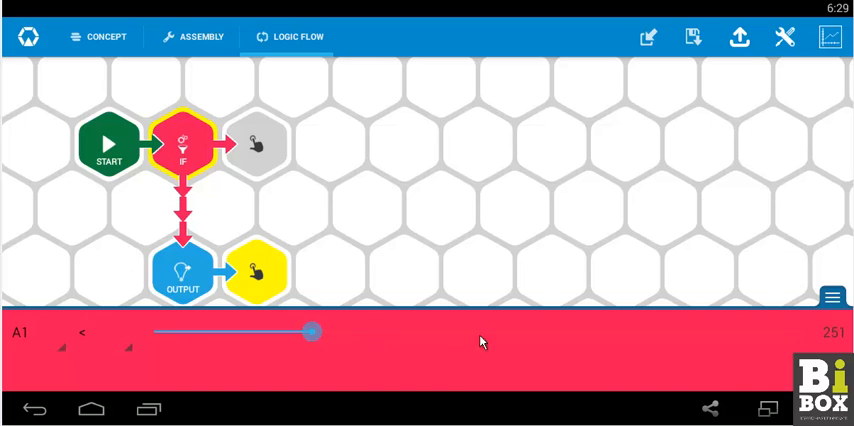
left_click(183, 271)
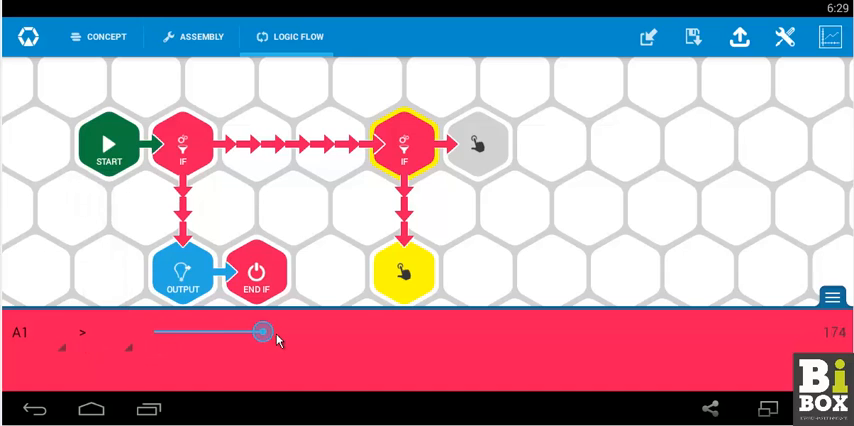
left_click_drag(263, 331, 311, 331)
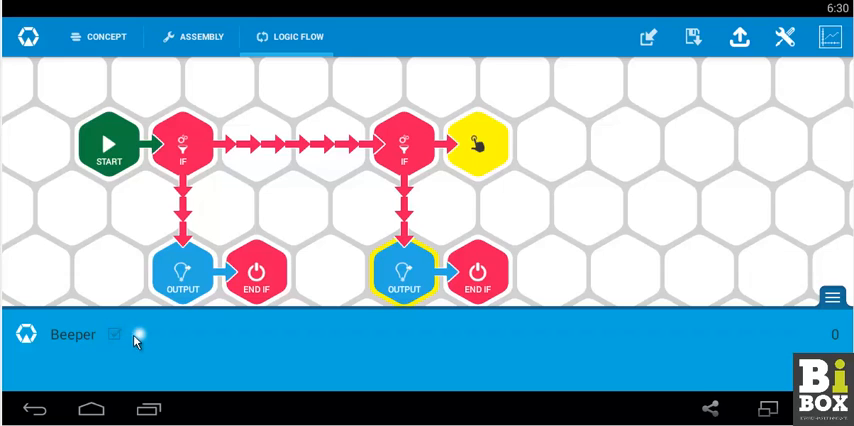
mouse_move(485, 140)
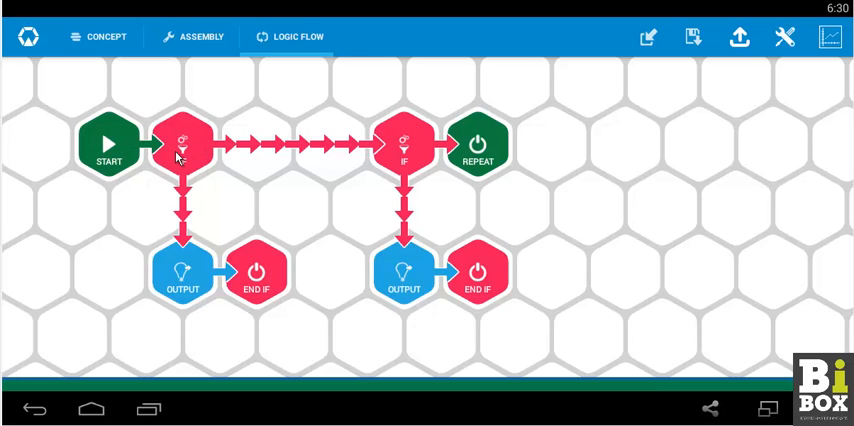
left_click(183, 143)
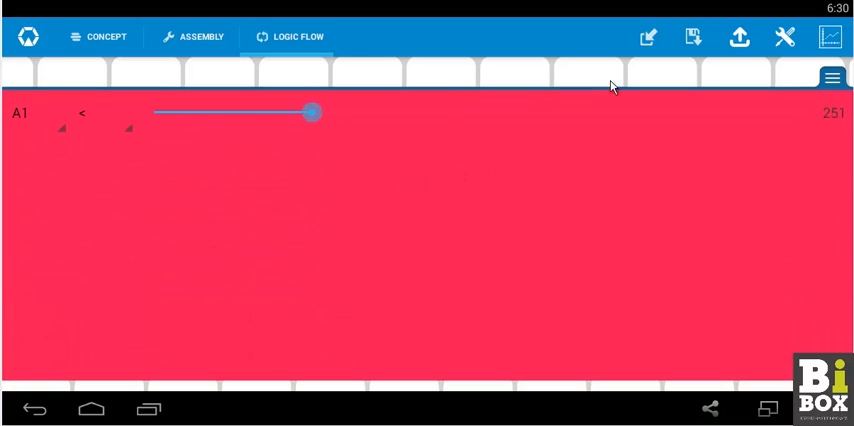
left_click(833, 77)
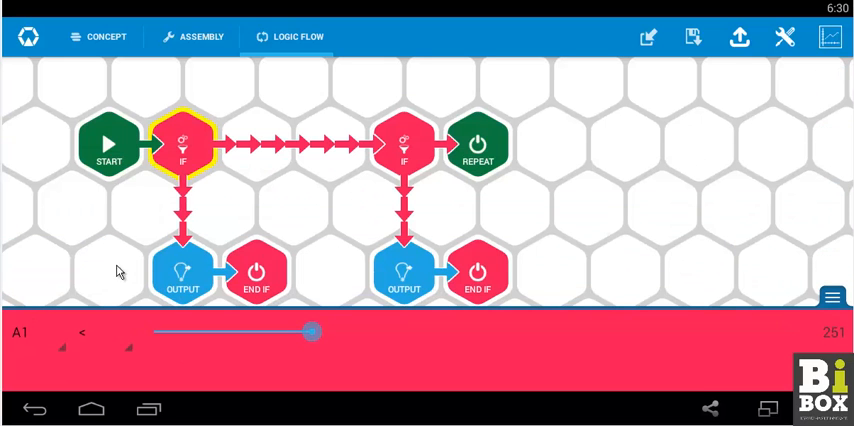
left_click(181, 275)
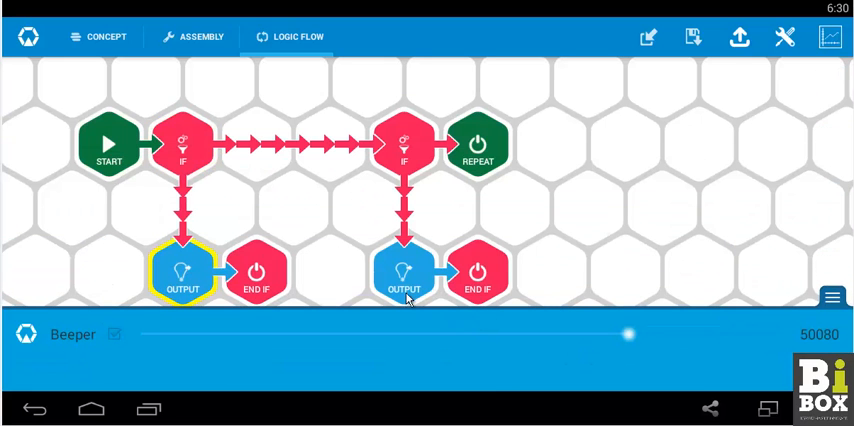
left_click(404, 145)
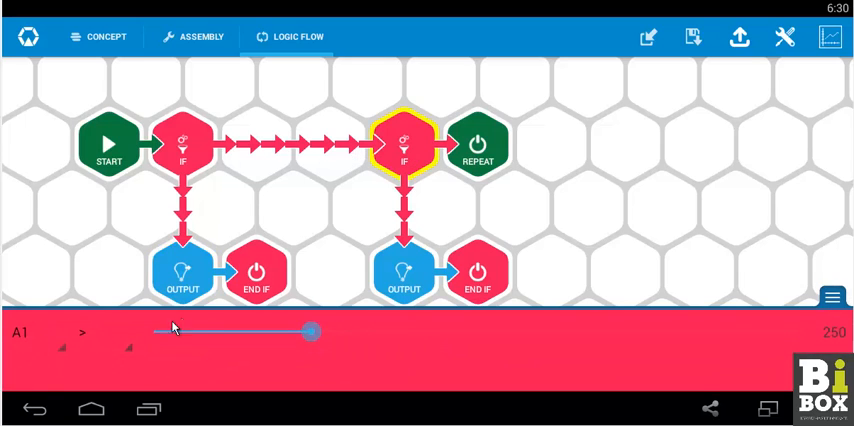
left_click(402, 278)
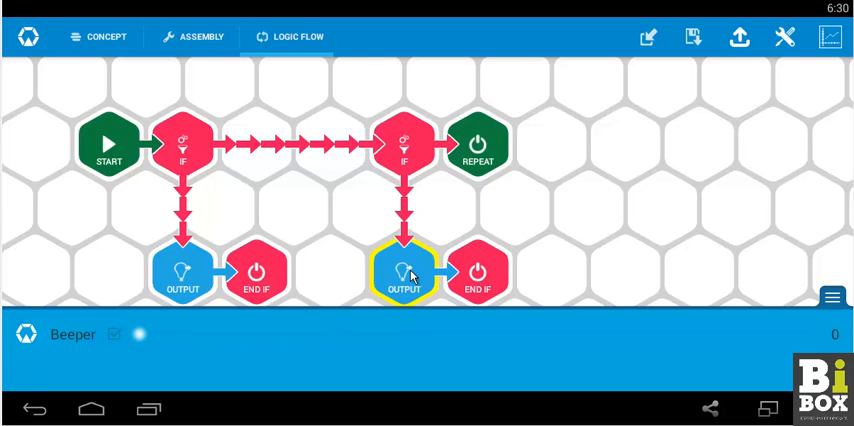
left_click(474, 145)
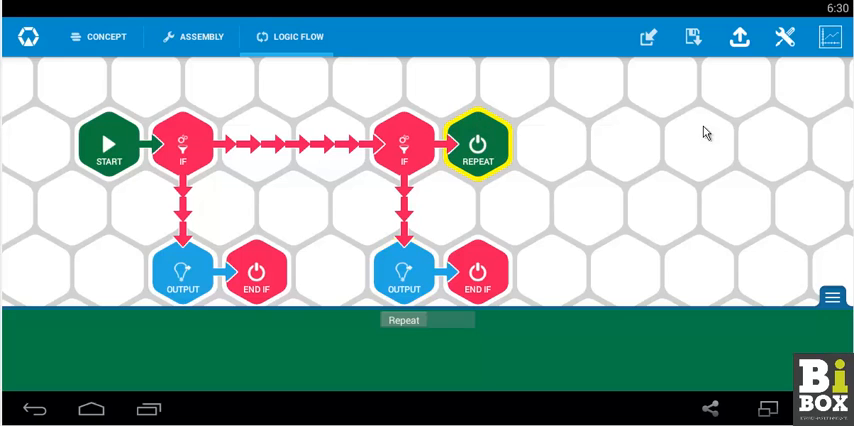
- Save the project under the file name 'experiment 5'
left_click(693, 37)
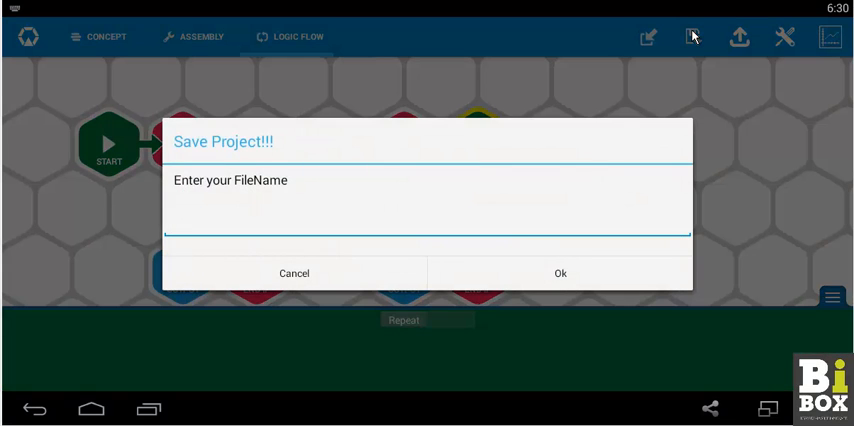
type("exper")
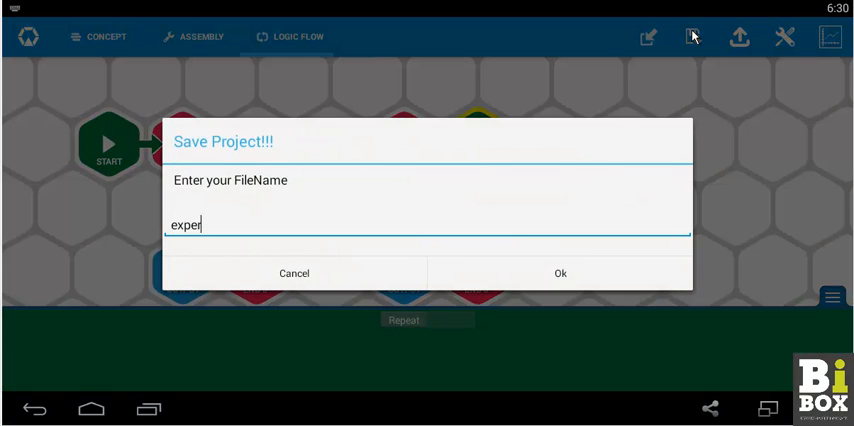
type("iment")
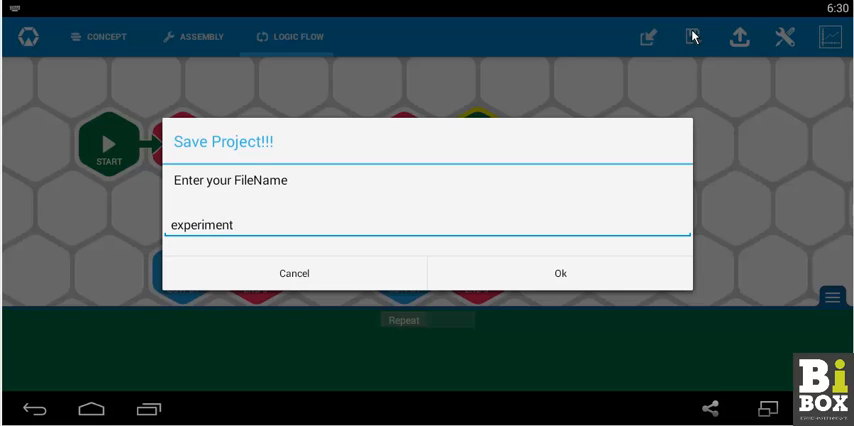
type("5")
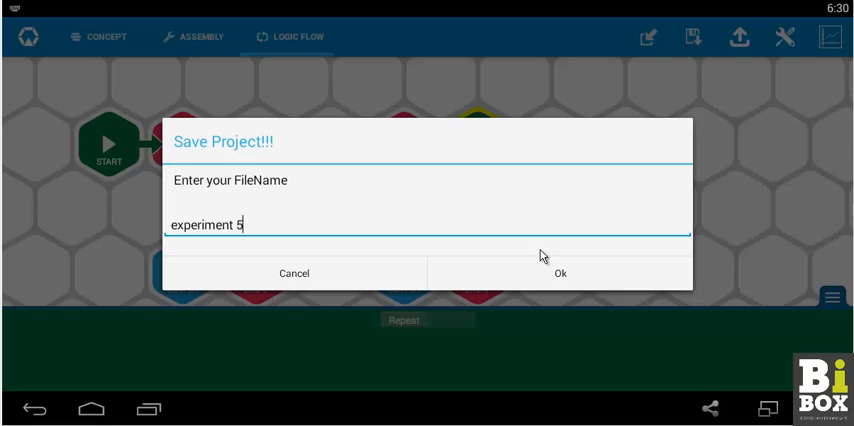
left_click(566, 273)
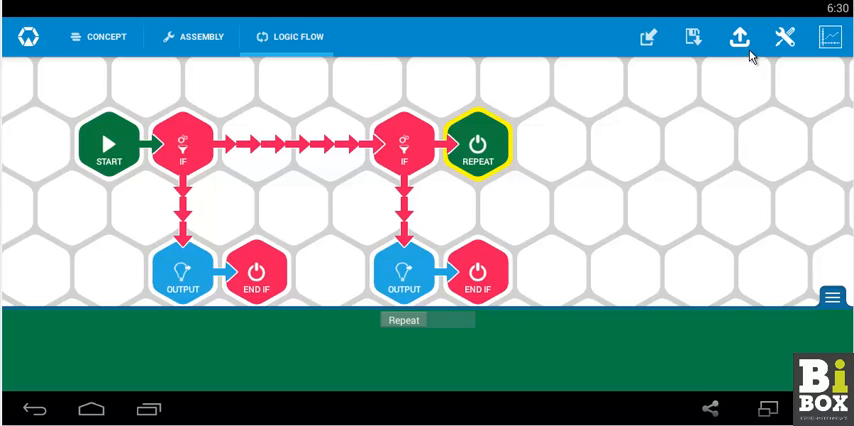
mouse_move(751, 50)
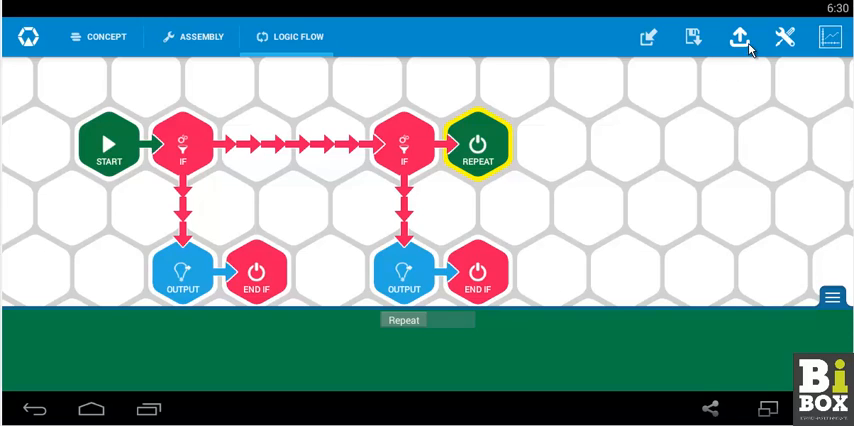